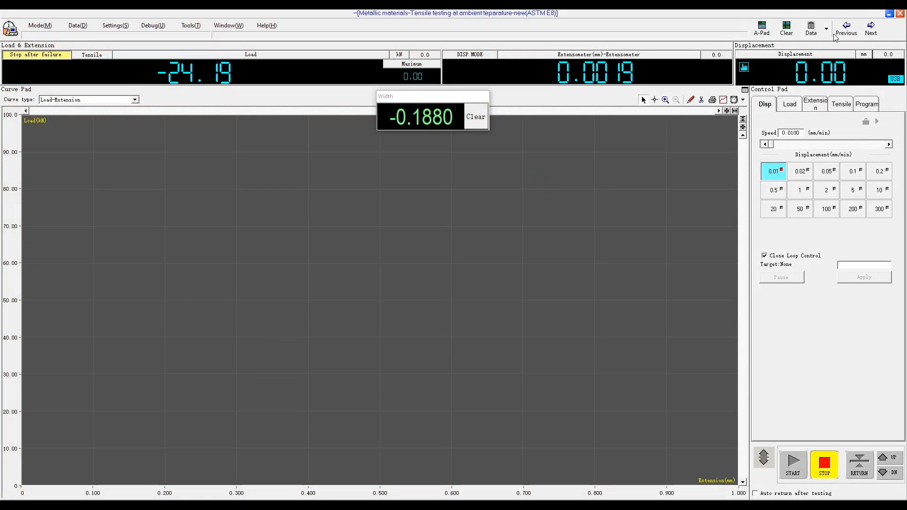
- Select the ASTM E8 tensile method and enter a circular 18 mm specimen with 50 mm gauge length
{"action": "left_click", "coordinate": [827, 29]}
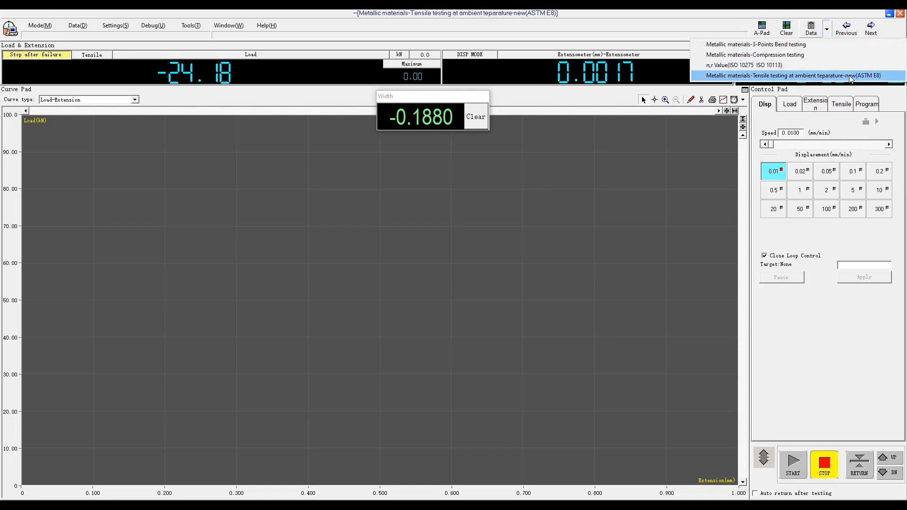
{"action": "left_click", "coordinate": [787, 75]}
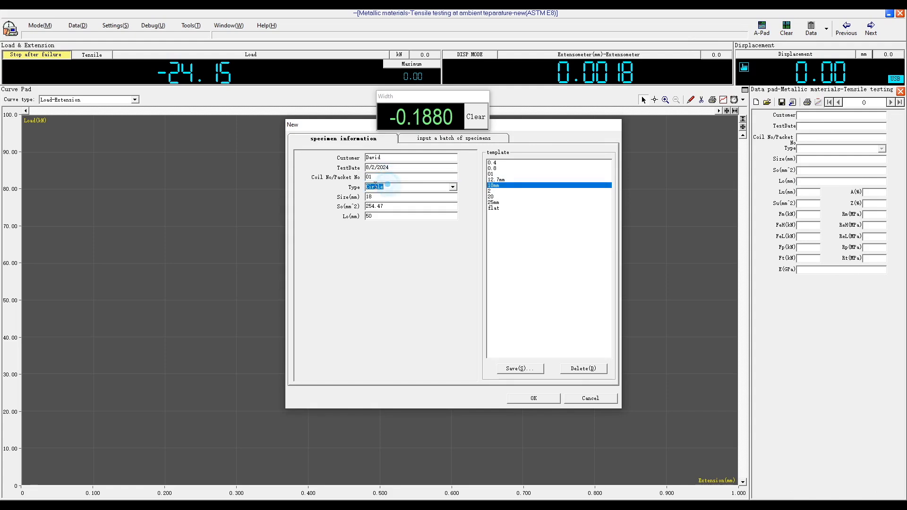
{"action": "left_click", "coordinate": [453, 187]}
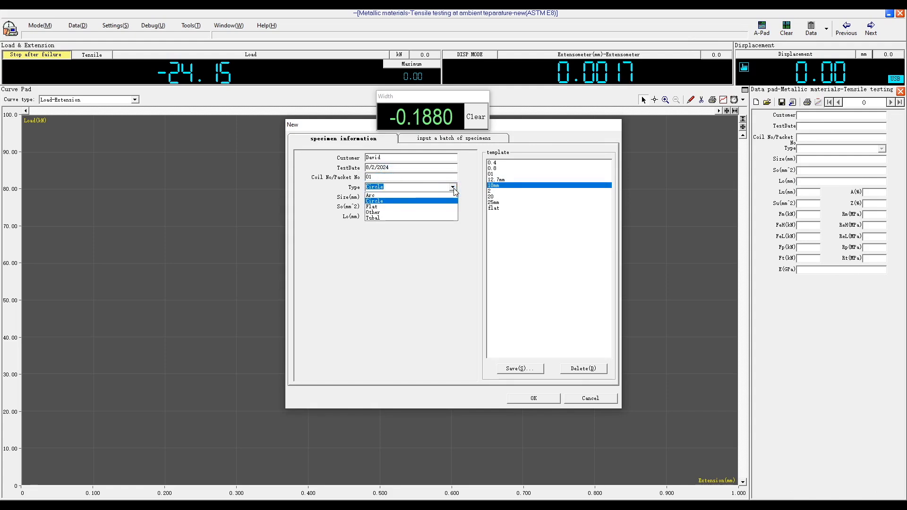
{"action": "left_click", "coordinate": [374, 201]}
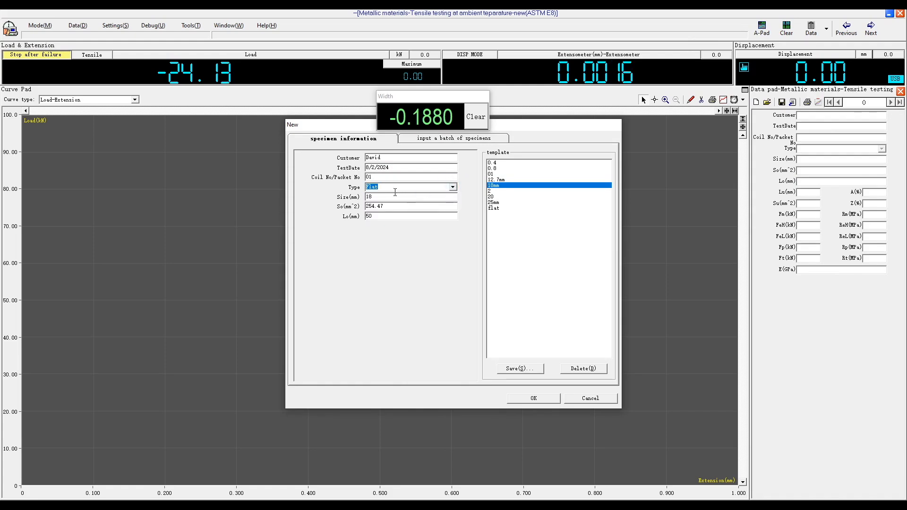
{"action": "left_click", "coordinate": [440, 200]}
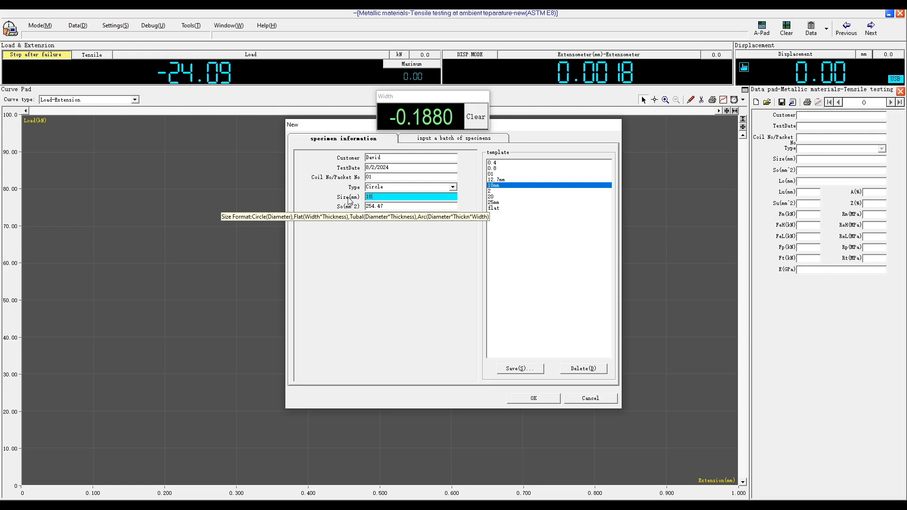
{"action": "left_click", "coordinate": [411, 207]}
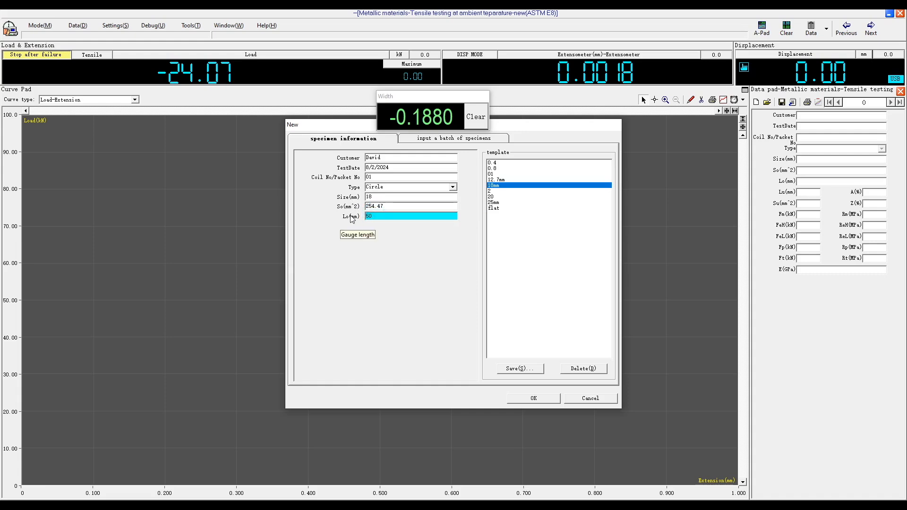
{"action": "left_click", "coordinate": [455, 138]}
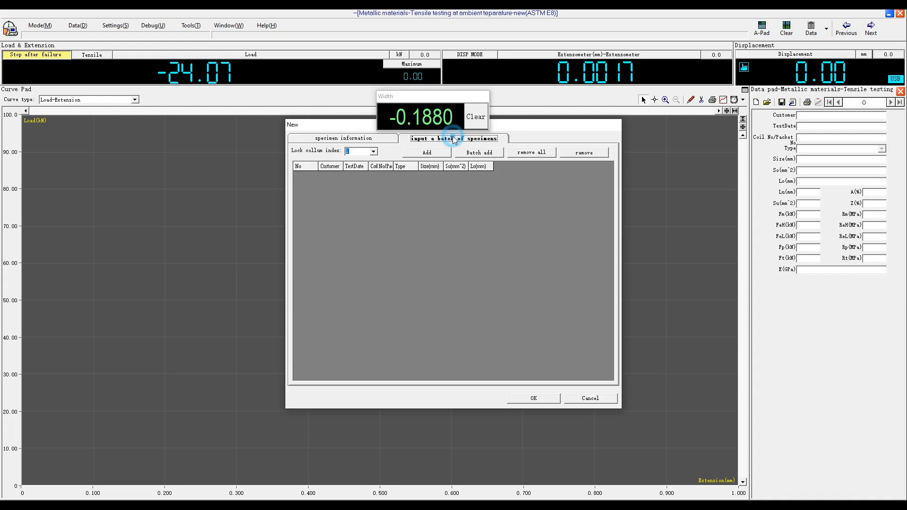
- Batch-add specimens 001–003 with scope 1–3 and 3 digits, and confirm them
{"action": "left_click", "coordinate": [479, 152]}
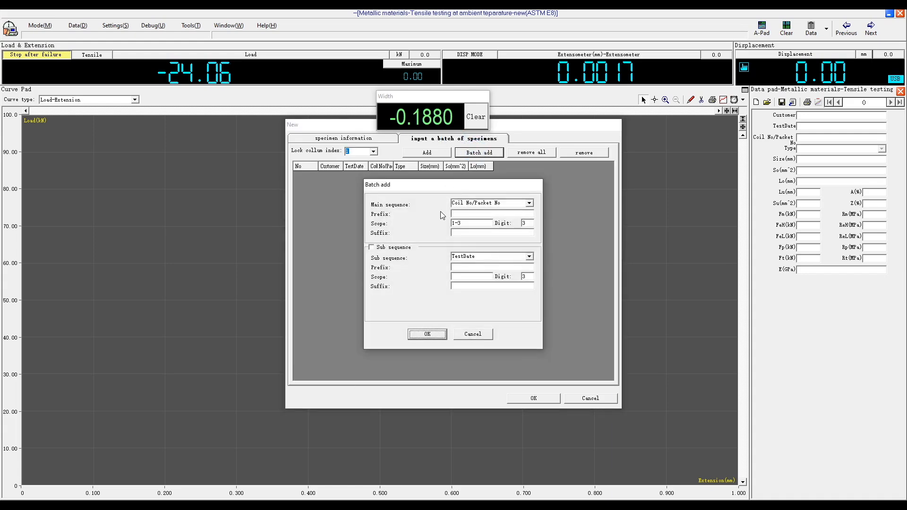
{"action": "left_click", "coordinate": [470, 223]}
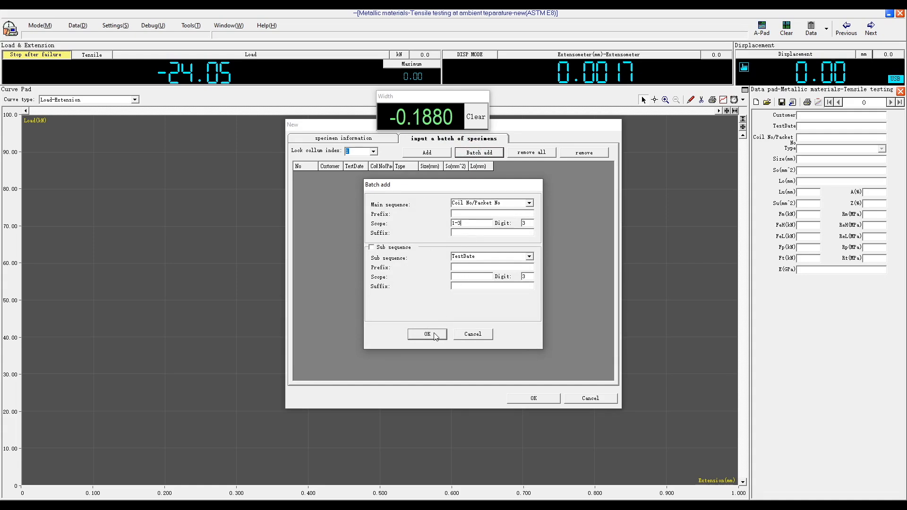
{"action": "left_click", "coordinate": [427, 335]}
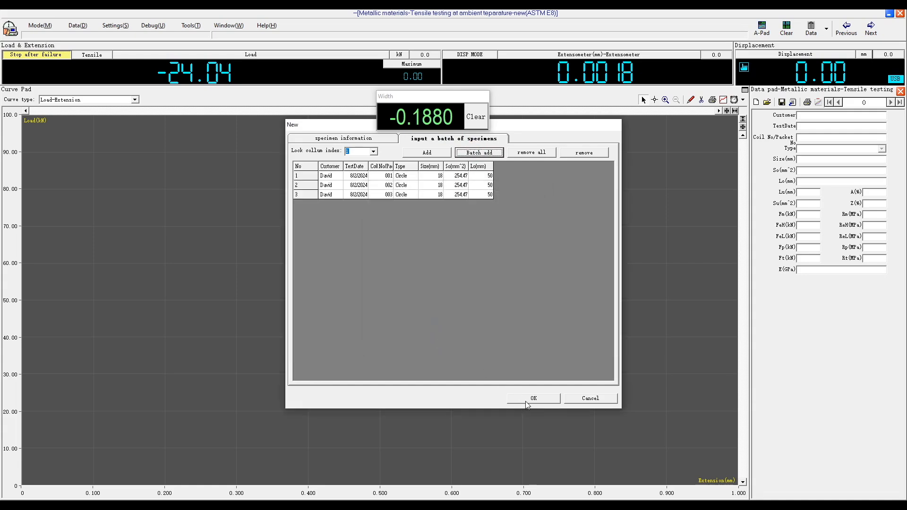
{"action": "left_click", "coordinate": [532, 398]}
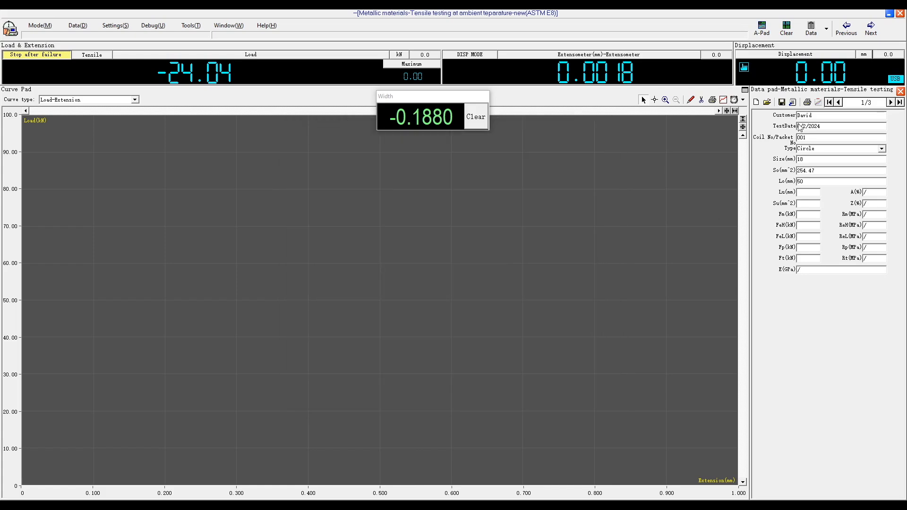
- Close the specimen data, set displacement speed to 10 mm/min and start the test
{"action": "left_click", "coordinate": [890, 103]}
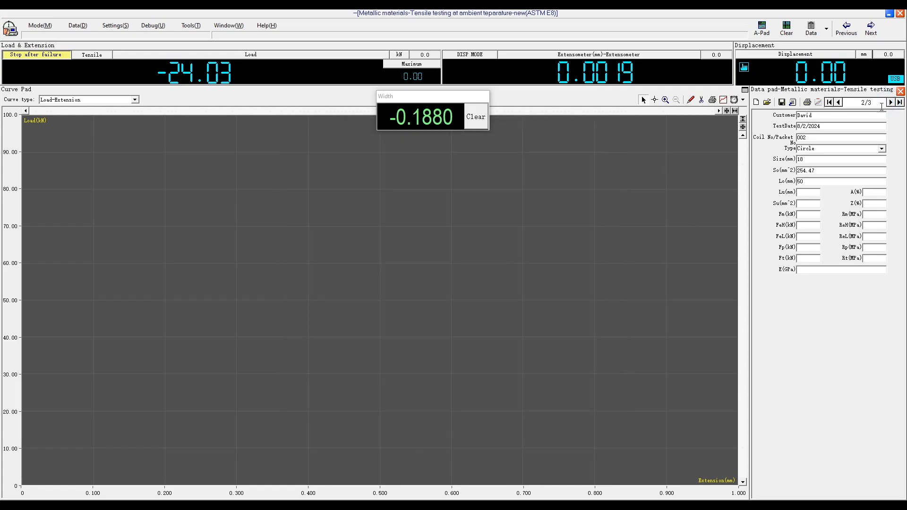
{"action": "left_click", "coordinate": [837, 102]}
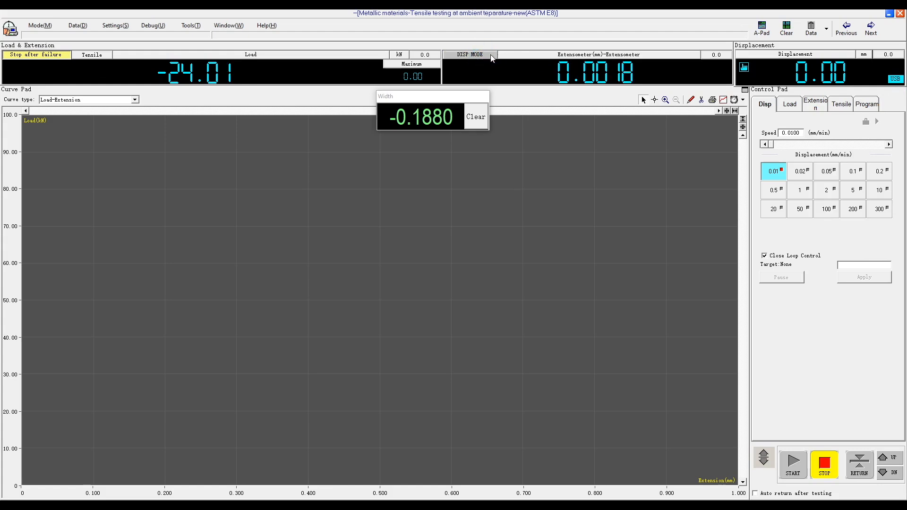
{"action": "mouse_move", "coordinate": [724, 58]}
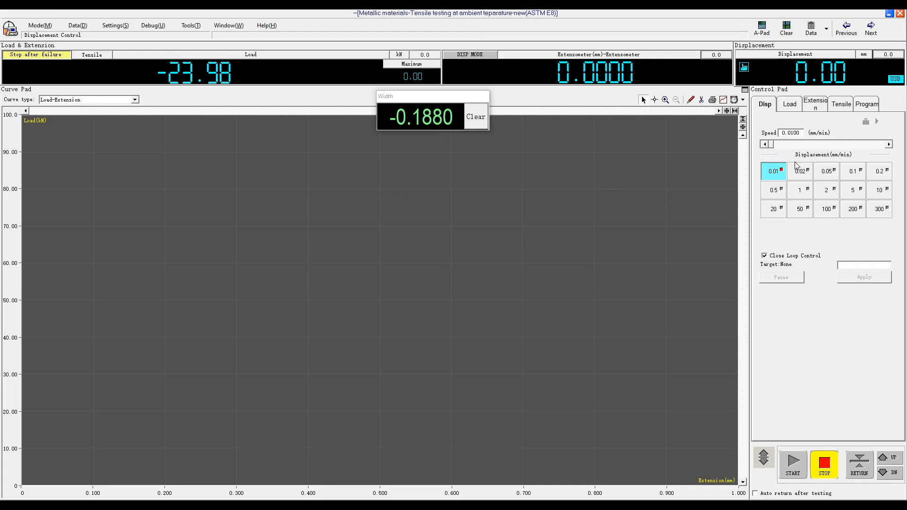
{"action": "mouse_move", "coordinate": [875, 192]}
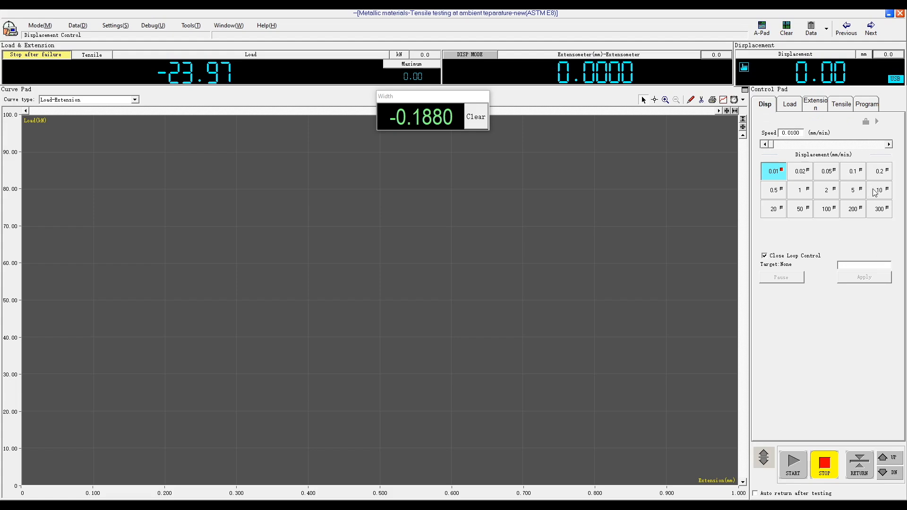
{"action": "left_click", "coordinate": [878, 190]}
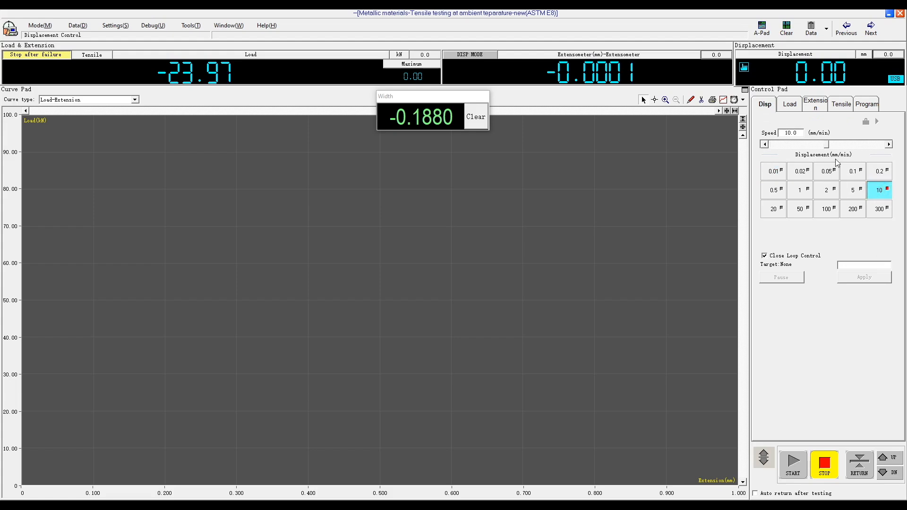
{"action": "left_click", "coordinate": [791, 464]}
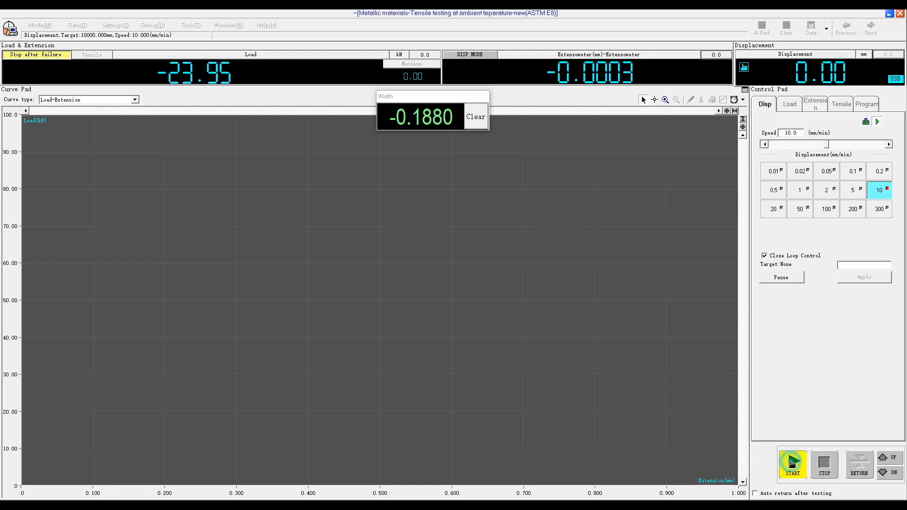
- View the fractured specimen's stress–strain curve with a 156.69 kN maximum load
{"action": "left_click", "coordinate": [792, 464]}
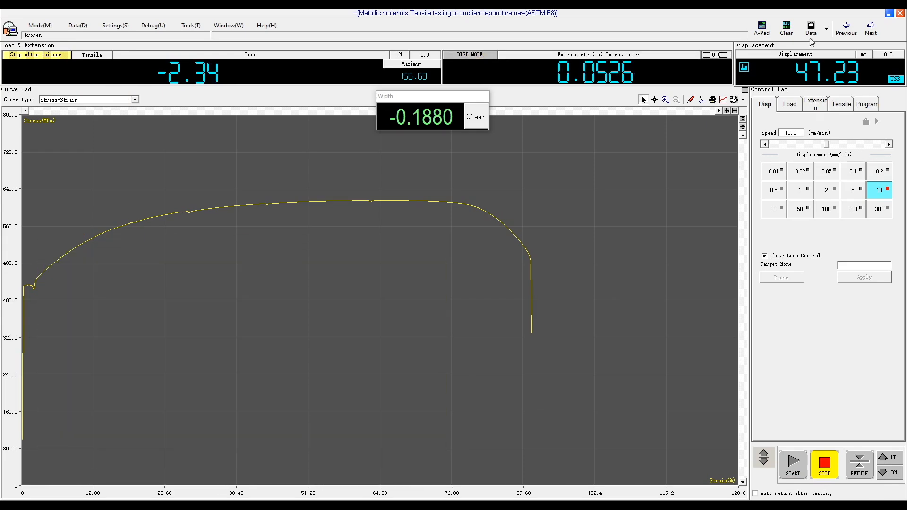
- Show specimen 001's results (Rm 616 MPa, ReH 431 MPa) on the marked load–extension curve
{"action": "left_click", "coordinate": [811, 27]}
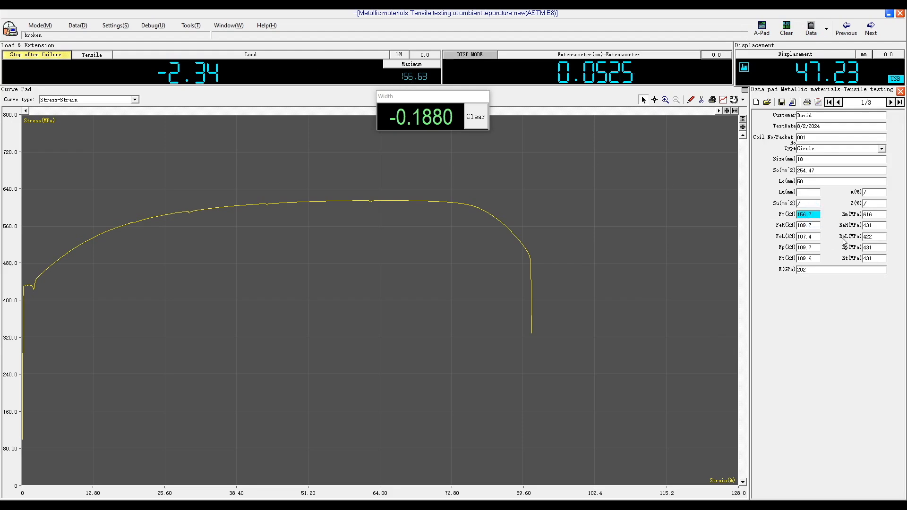
{"action": "mouse_move", "coordinate": [810, 215]}
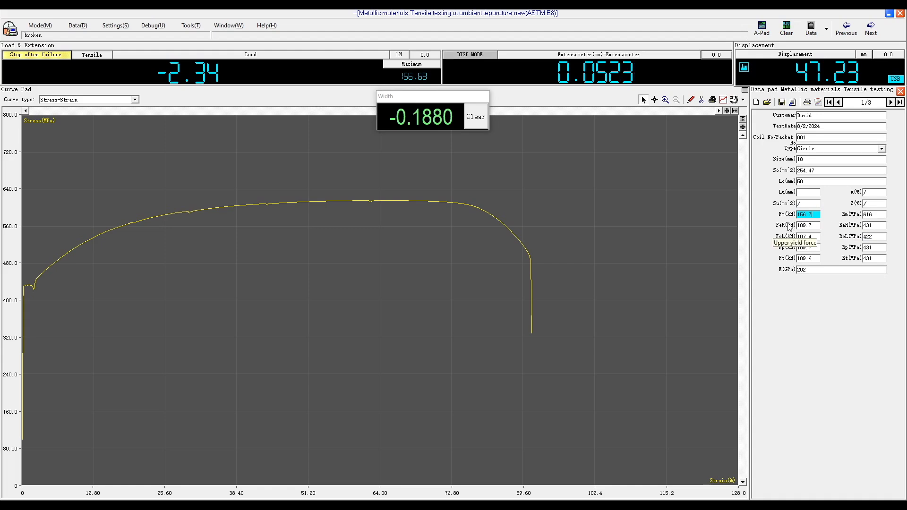
{"action": "mouse_move", "coordinate": [329, 116]}
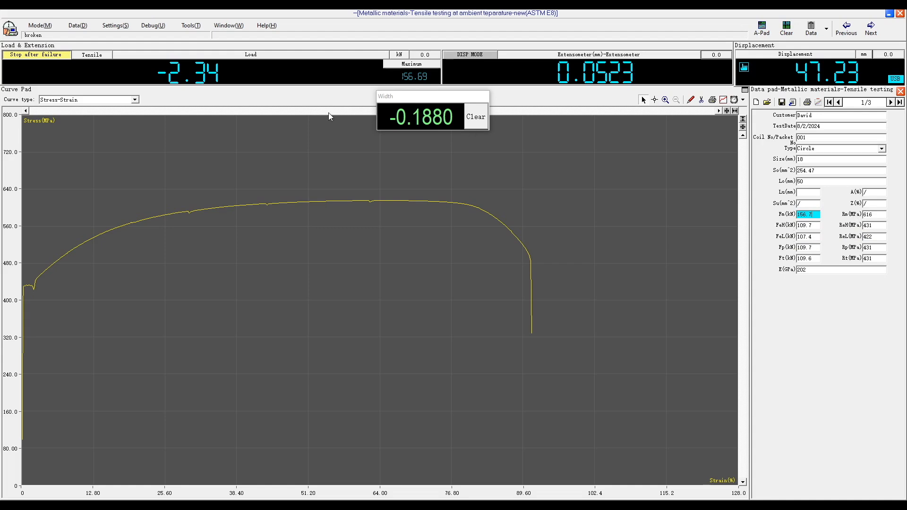
{"action": "left_click", "coordinate": [89, 100]}
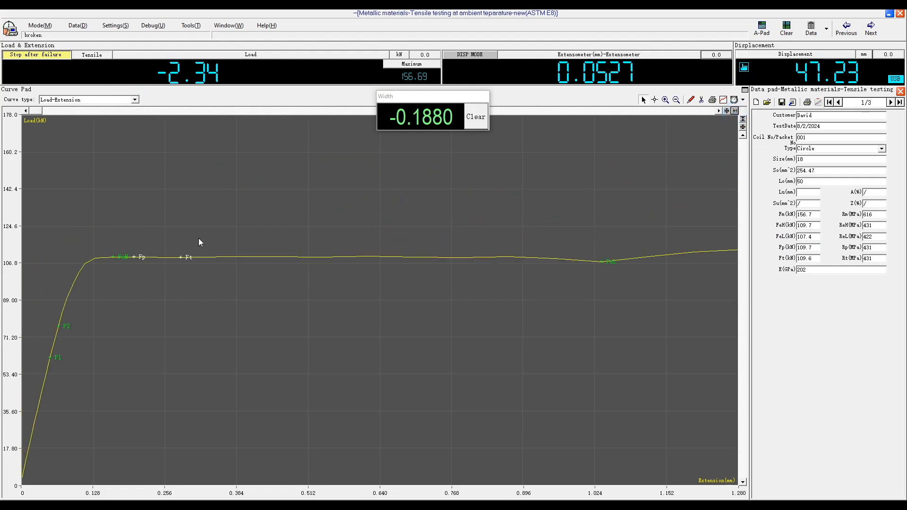
{"action": "mouse_move", "coordinate": [850, 225]}
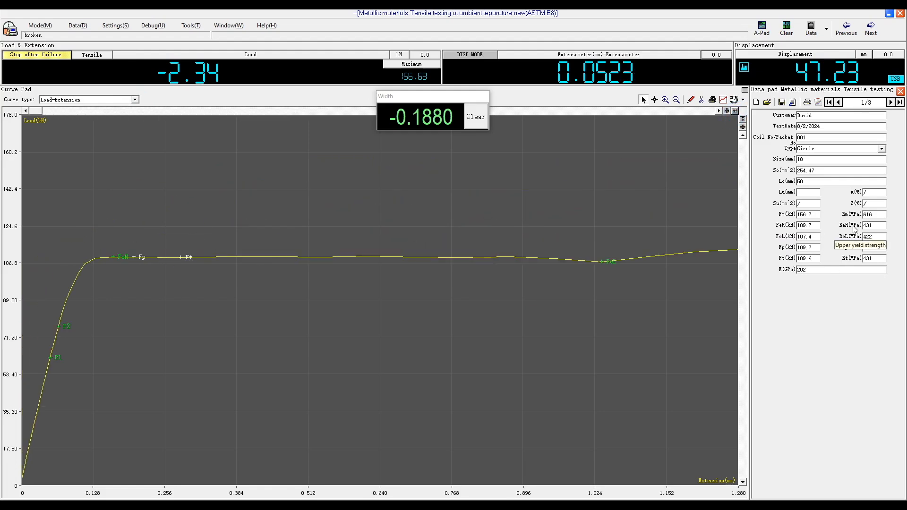
{"action": "mouse_move", "coordinate": [788, 237]}
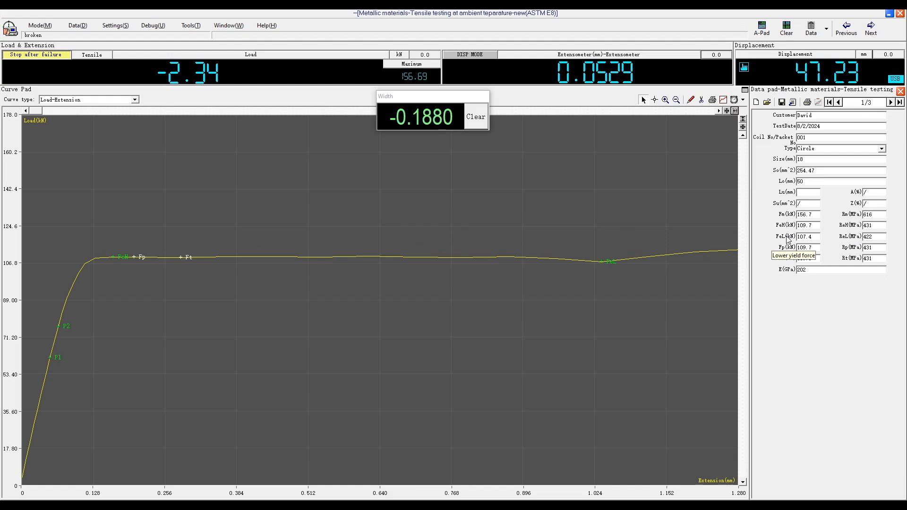
{"action": "mouse_move", "coordinate": [789, 248]}
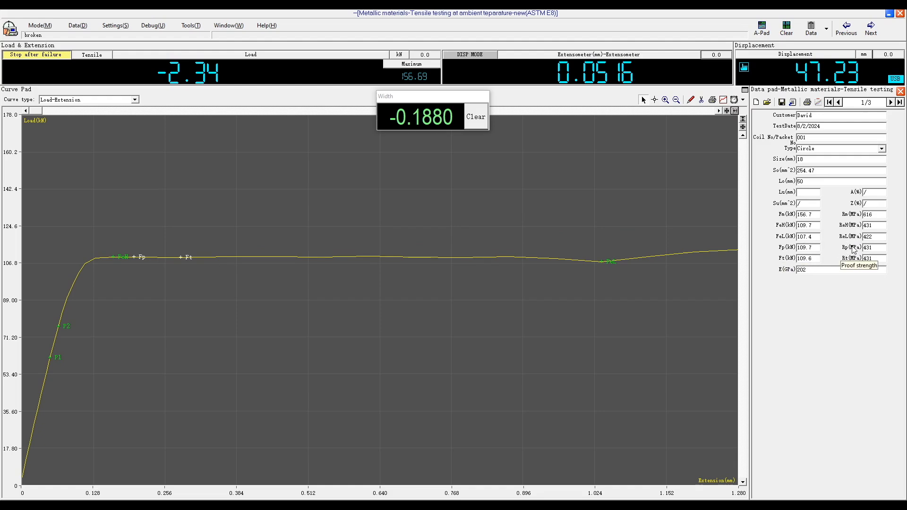
{"action": "mouse_move", "coordinate": [791, 264]}
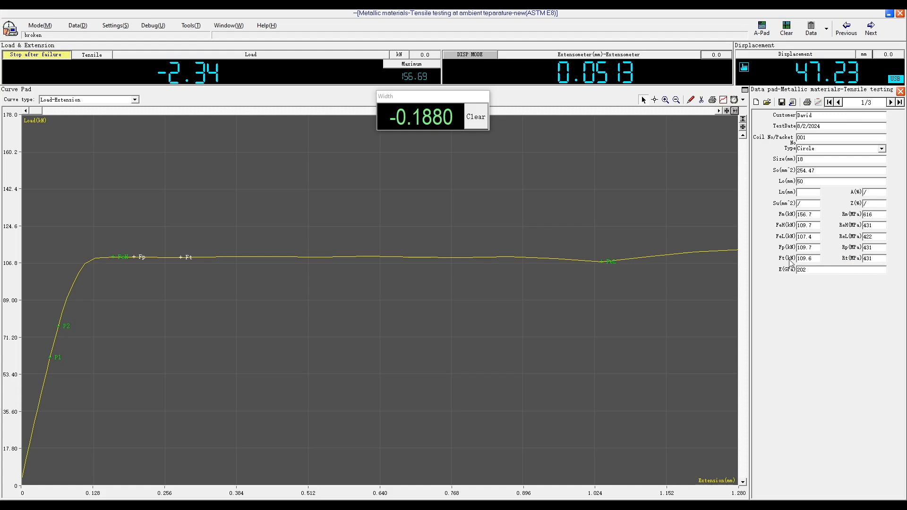
{"action": "mouse_move", "coordinate": [856, 258]}
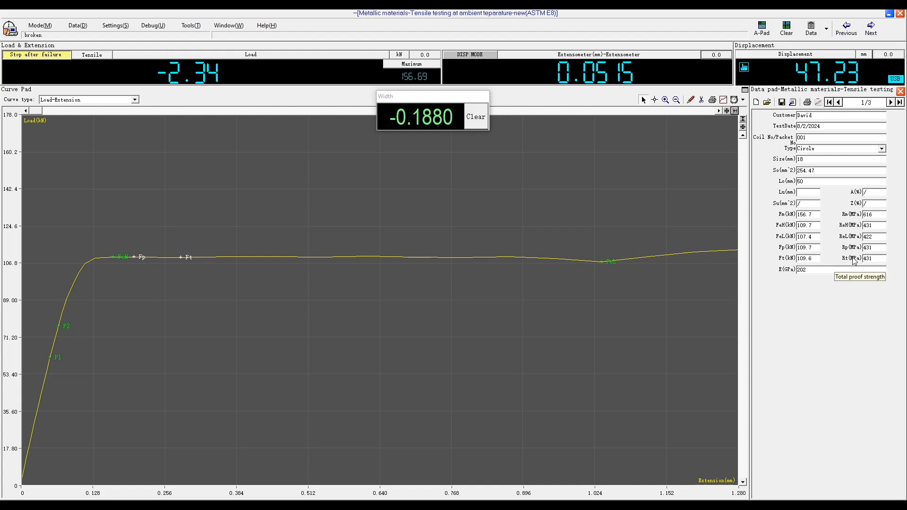
{"action": "mouse_move", "coordinate": [783, 273]}
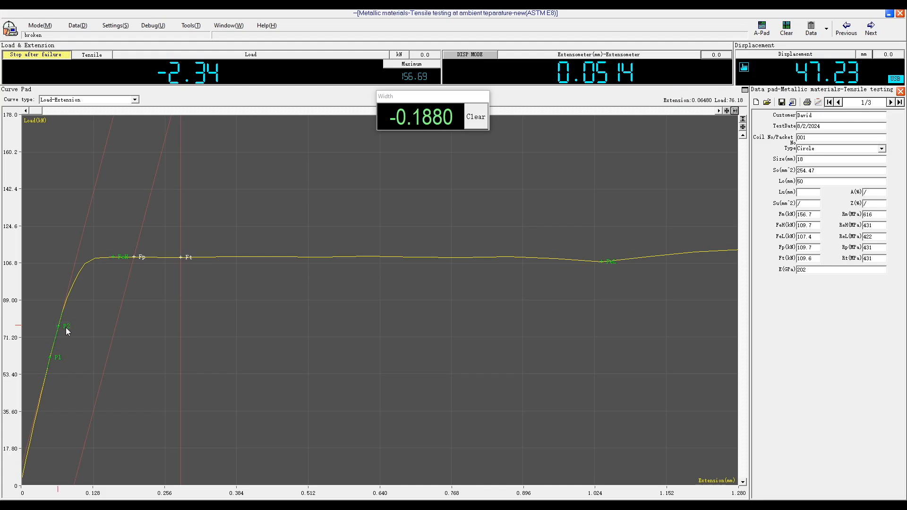
{"action": "mouse_move", "coordinate": [139, 260]}
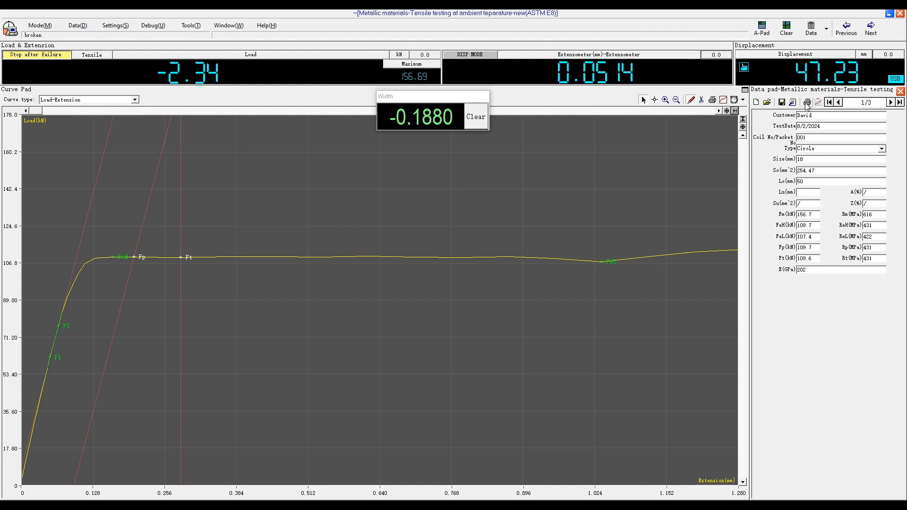
{"action": "left_click", "coordinate": [807, 102]}
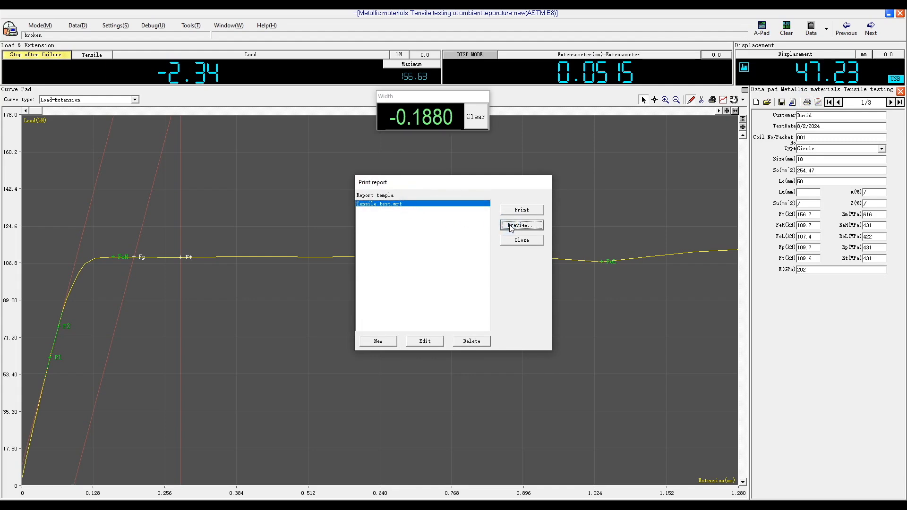
{"action": "left_click", "coordinate": [520, 225]}
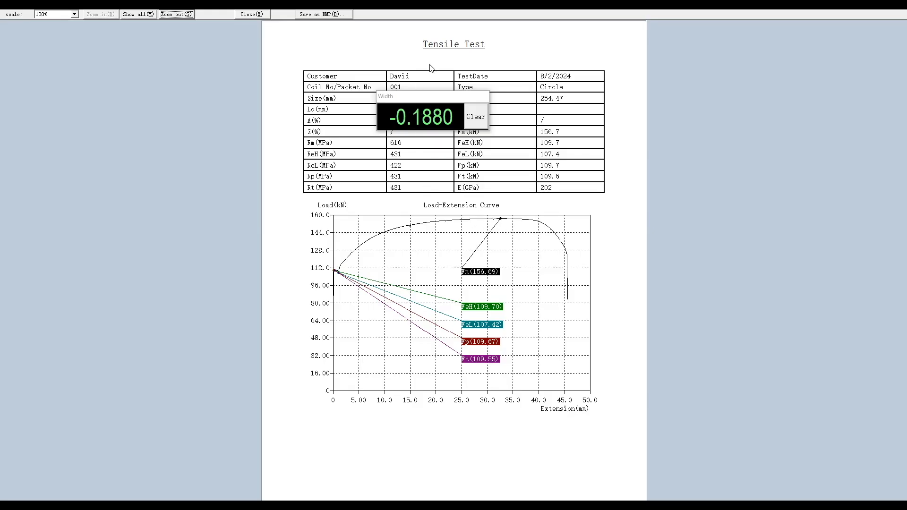
{"action": "mouse_move", "coordinate": [346, 144]}
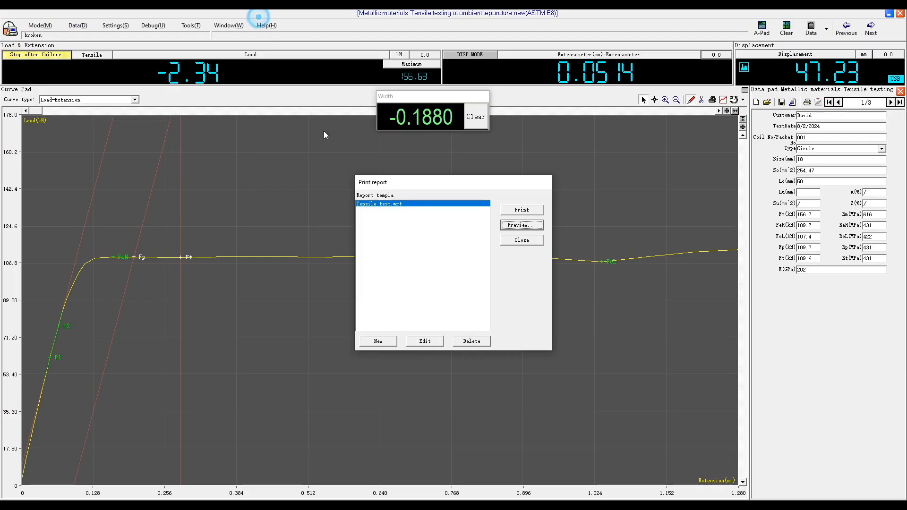
{"action": "left_click", "coordinate": [425, 341]}
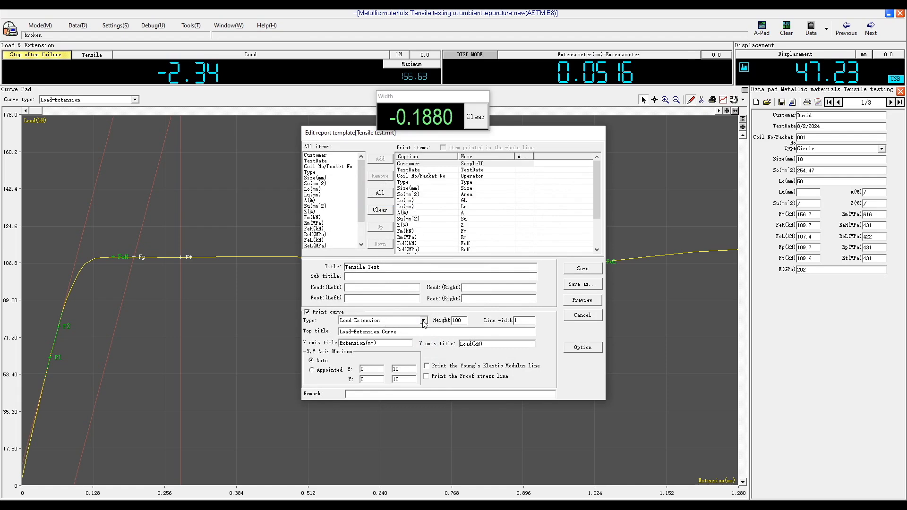
{"action": "left_click", "coordinate": [423, 321]}
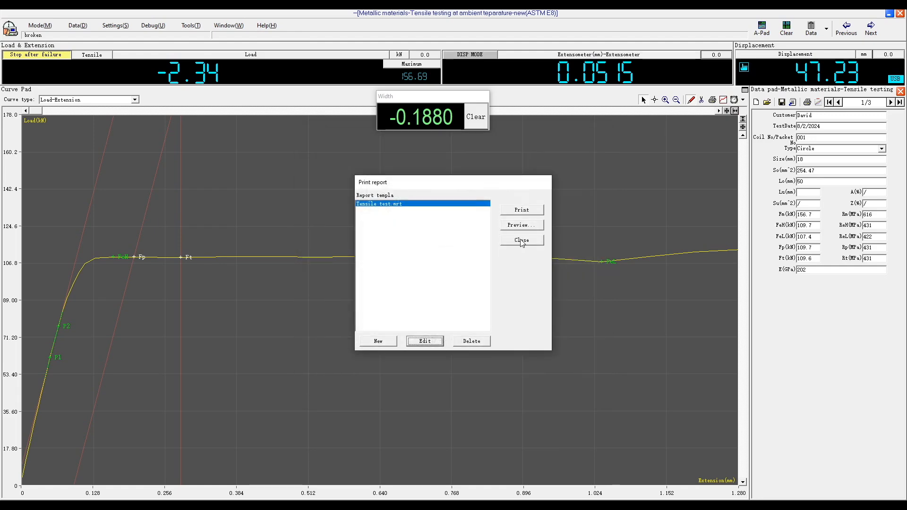
{"action": "left_click", "coordinate": [521, 225]}
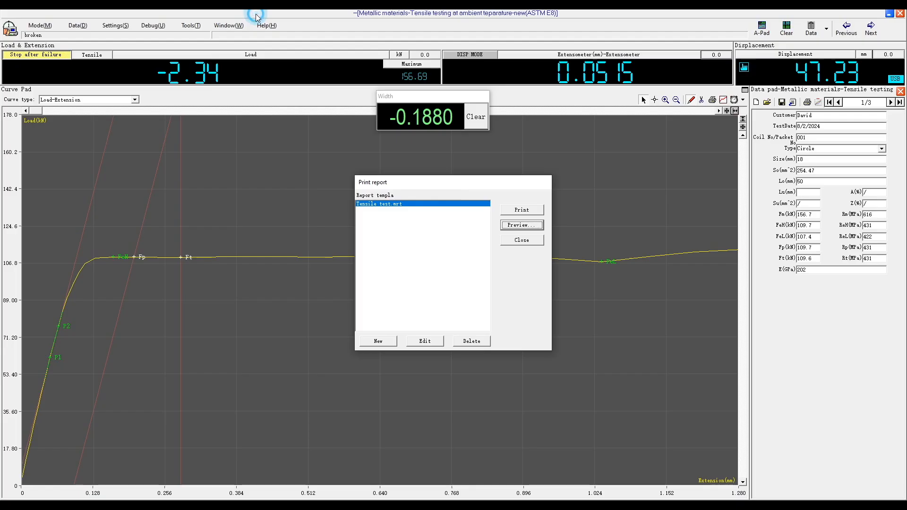
{"action": "left_click", "coordinate": [520, 240]}
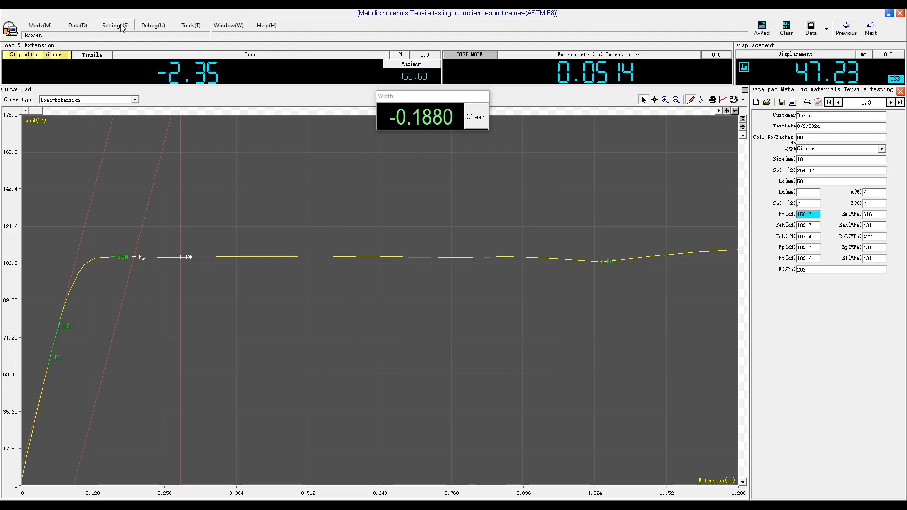
- Open the Analysis Option settings and review the non-proportional extension percentage choices
{"action": "left_click", "coordinate": [114, 25]}
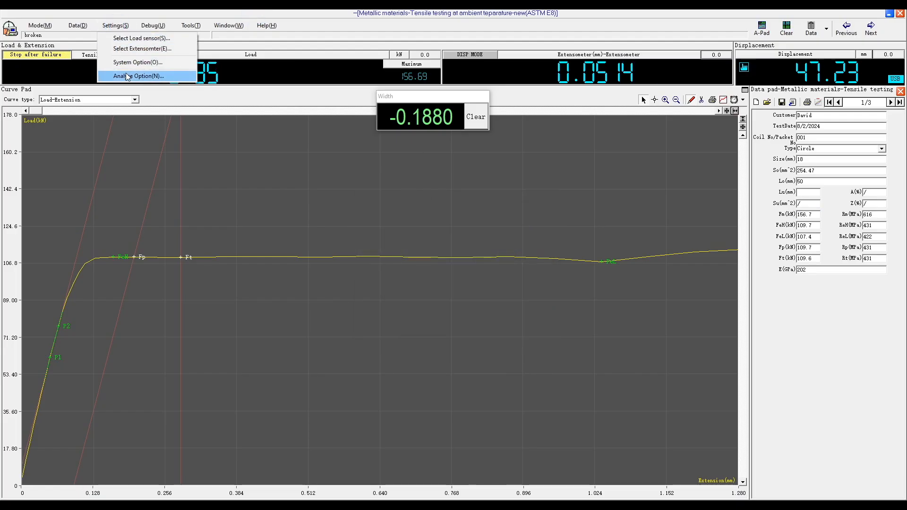
{"action": "left_click", "coordinate": [138, 75]}
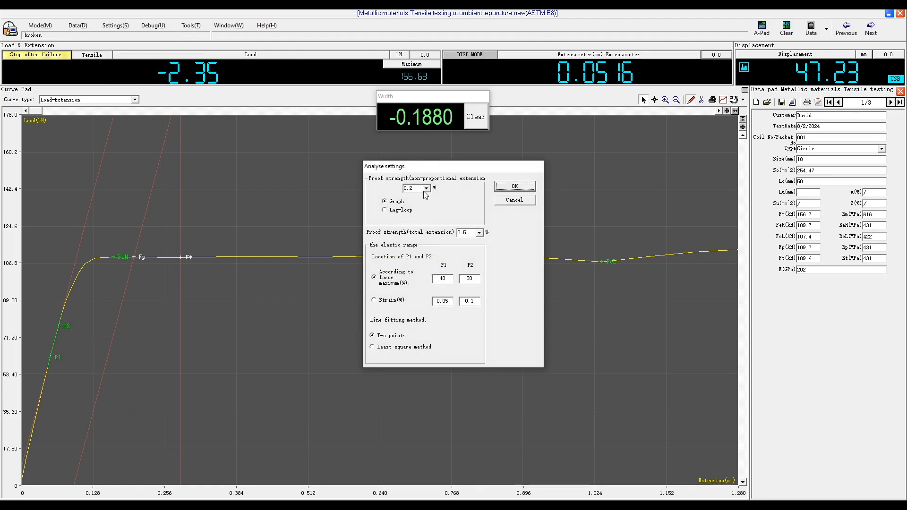
{"action": "left_click", "coordinate": [429, 188]}
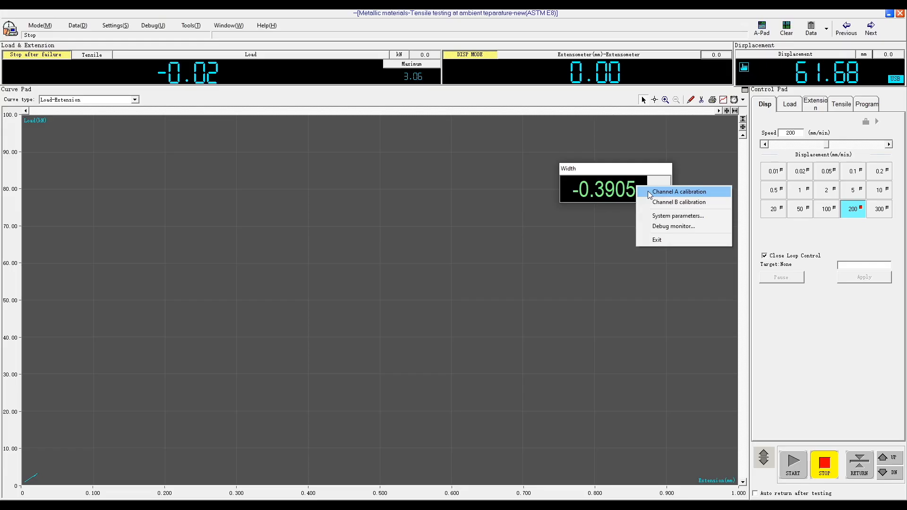
- Open Channel A calibration and delete its old points at 0, 1 and 2.5
{"action": "left_click", "coordinate": [680, 191]}
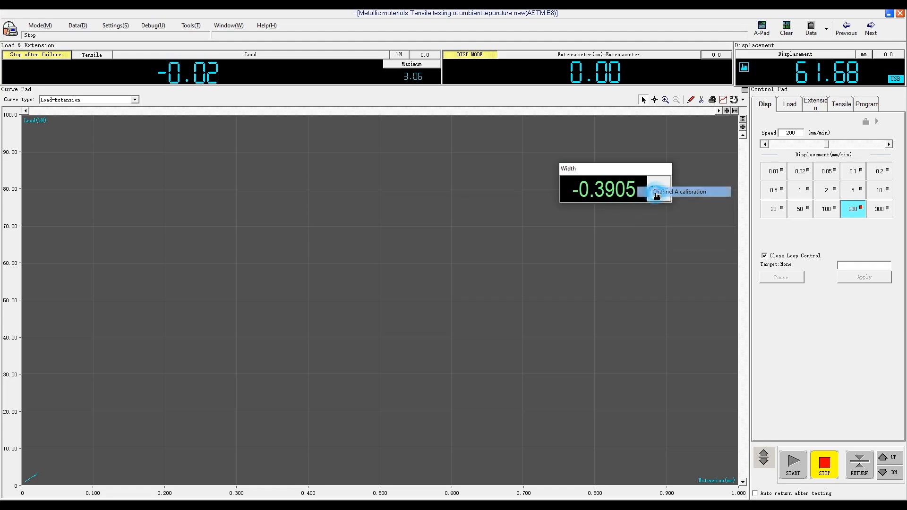
{"action": "left_click", "coordinate": [683, 191]}
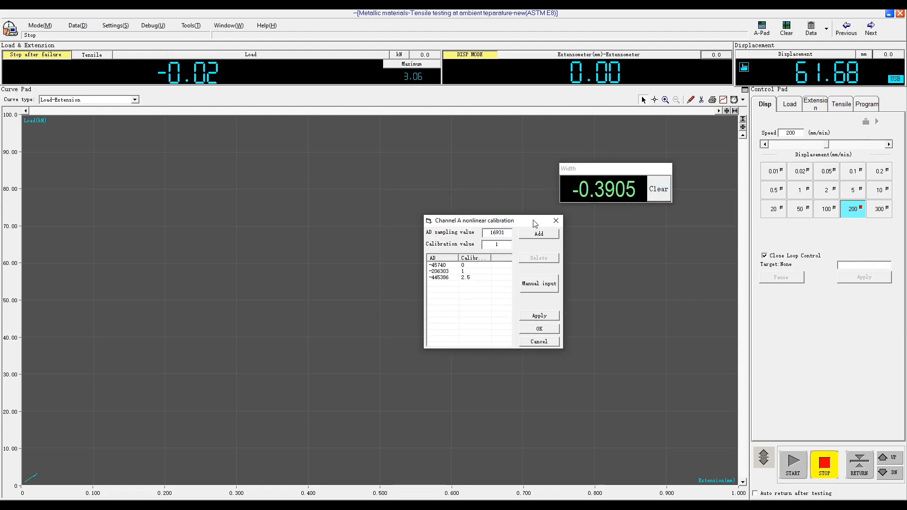
{"action": "left_click", "coordinate": [449, 266]}
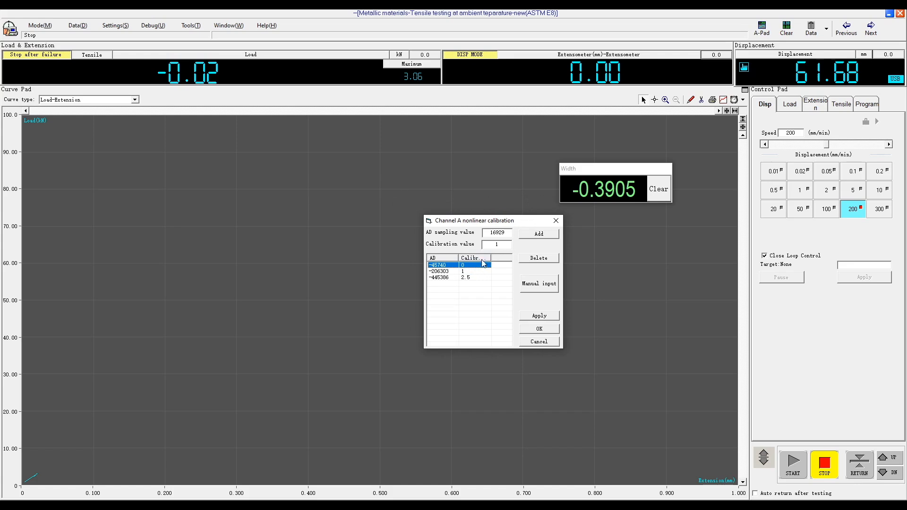
{"action": "left_click", "coordinate": [440, 270]}
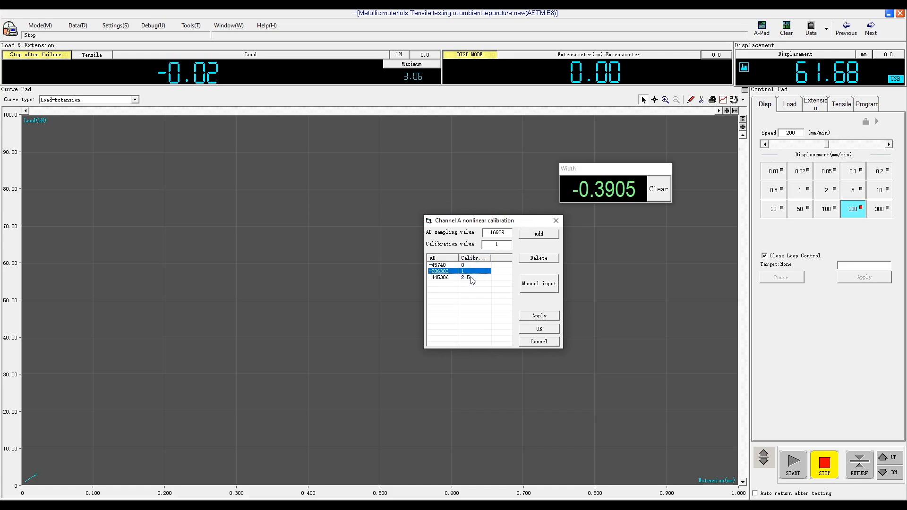
{"action": "left_click", "coordinate": [457, 277]}
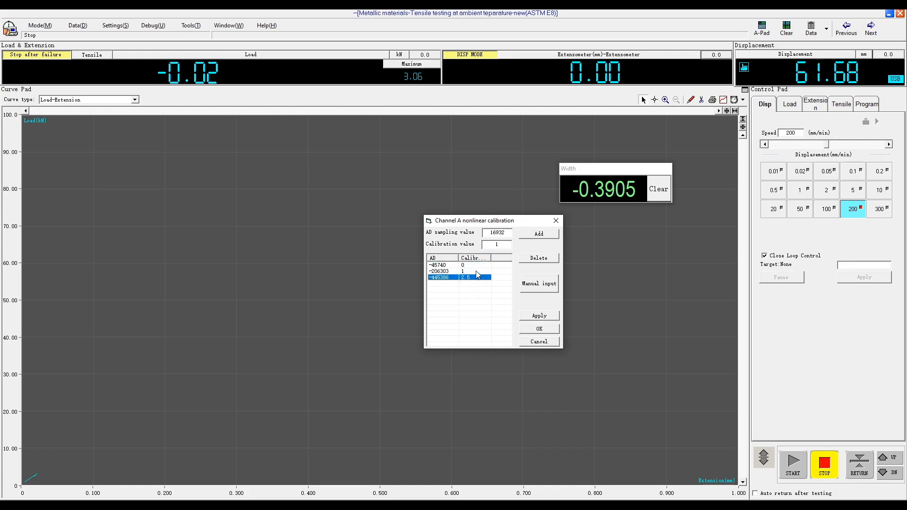
{"action": "left_click", "coordinate": [451, 265]}
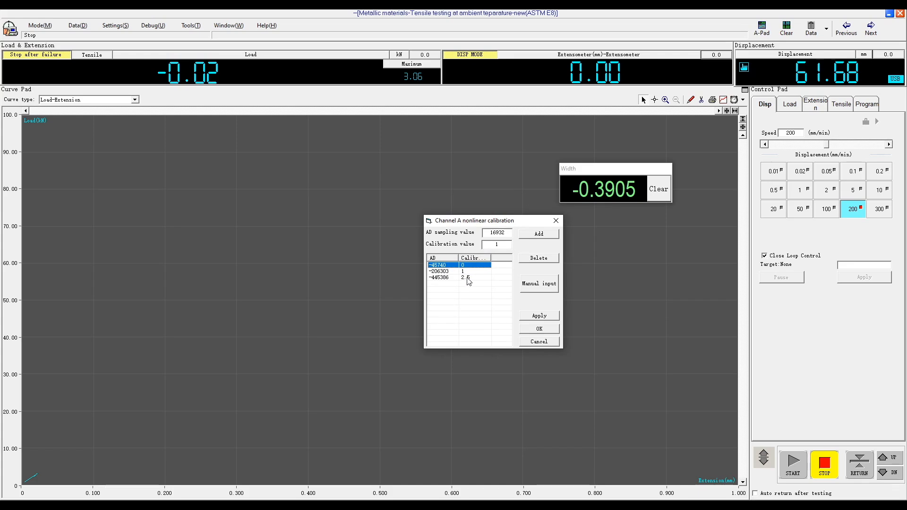
{"action": "left_click", "coordinate": [451, 277]}
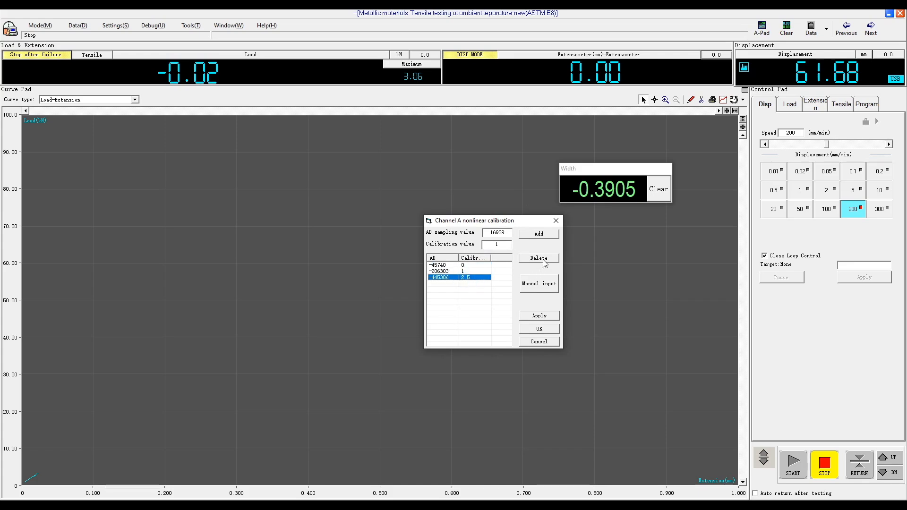
{"action": "left_click", "coordinate": [539, 258]}
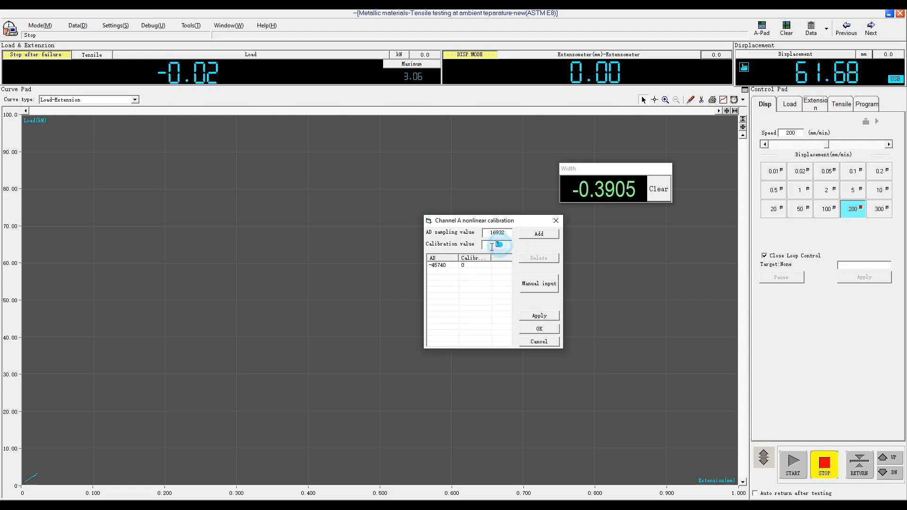
- Add new Channel A calibration points at values 0 and 1
{"action": "left_click", "coordinate": [538, 234]}
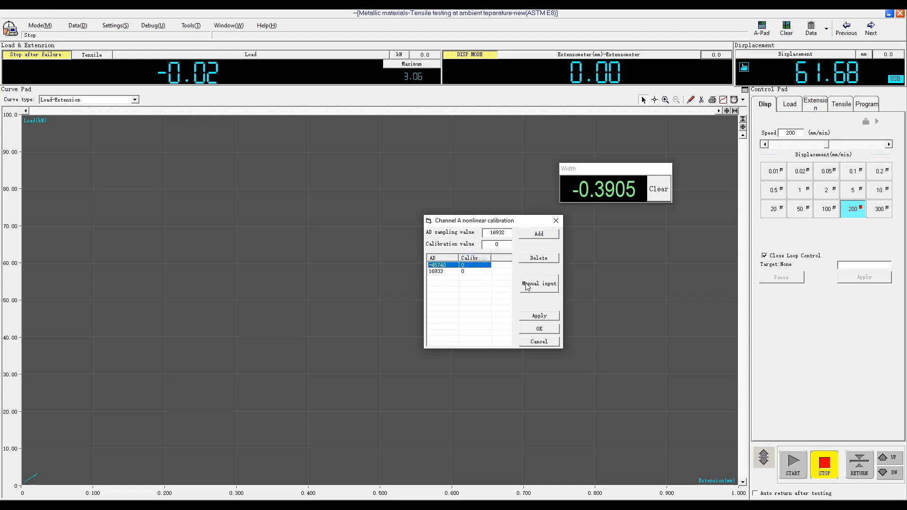
{"action": "left_click", "coordinate": [537, 258]}
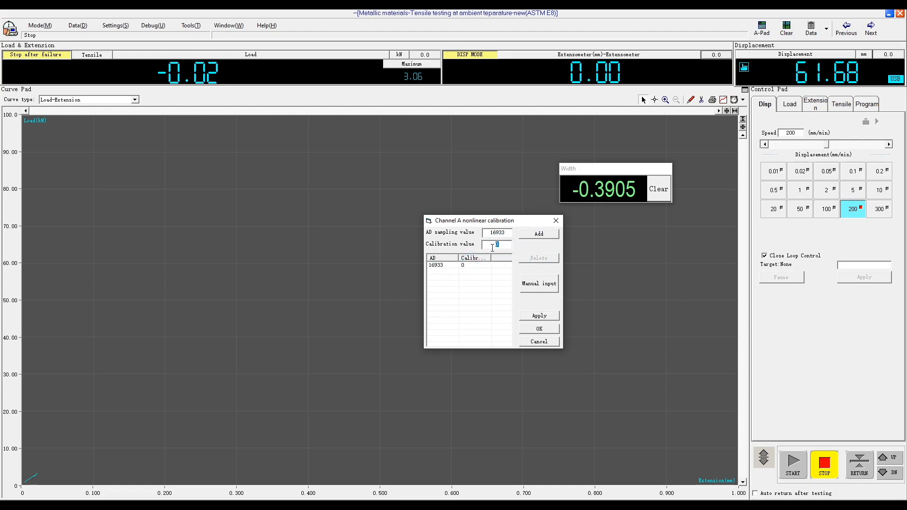
{"action": "type", "text": "1"}
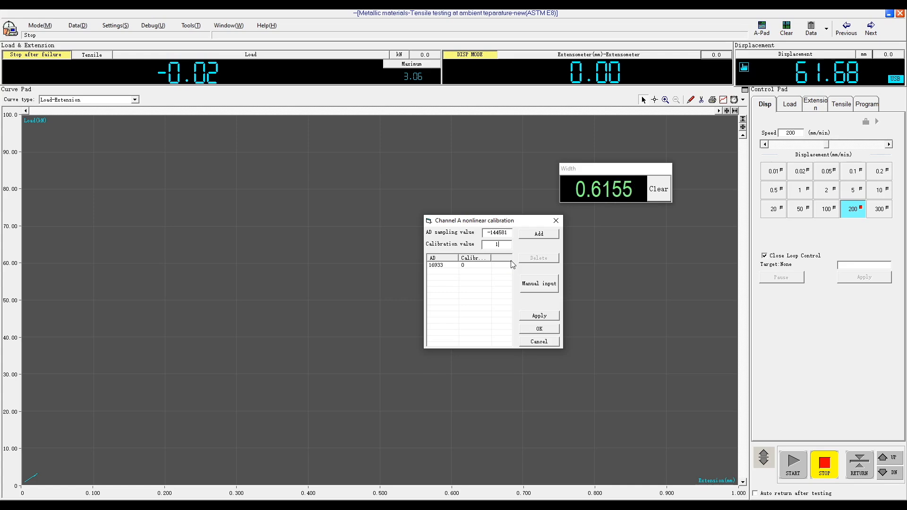
{"action": "left_click", "coordinate": [538, 234]}
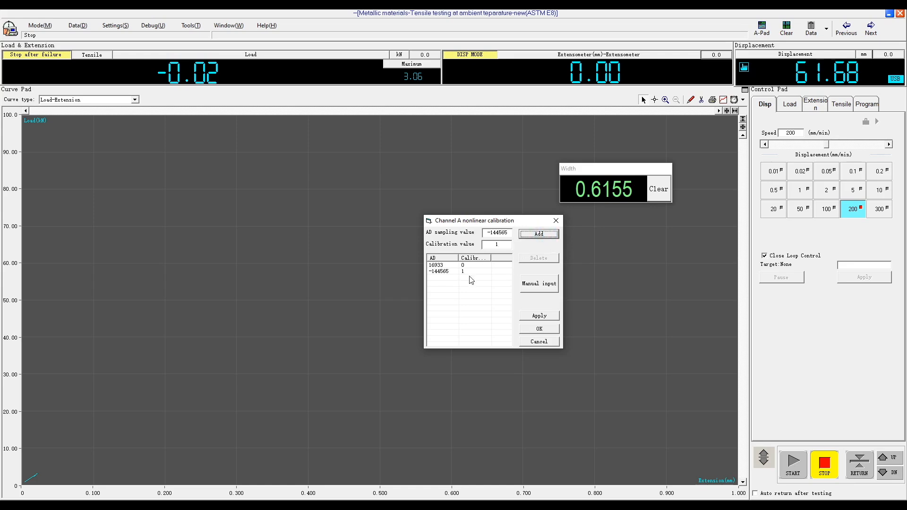